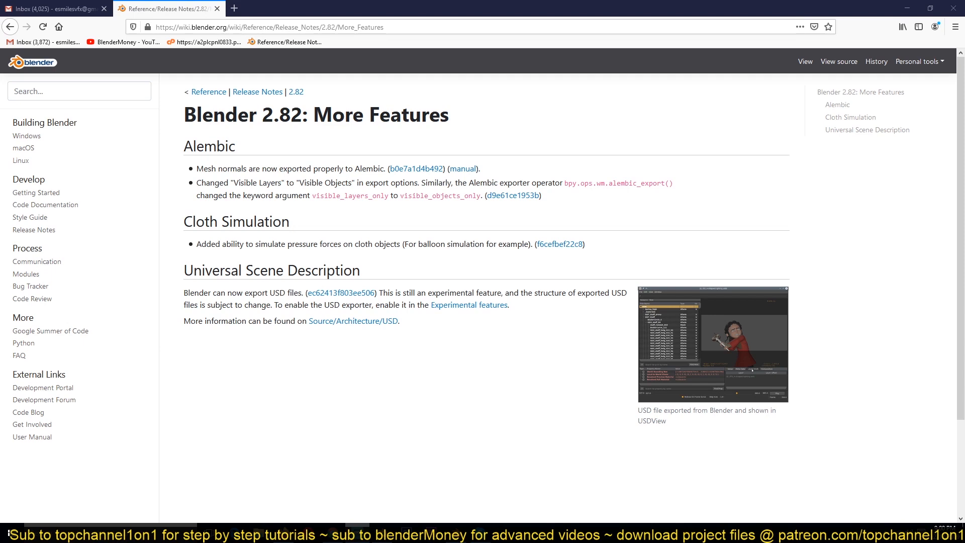
pyautogui.moveTo(912, 370)
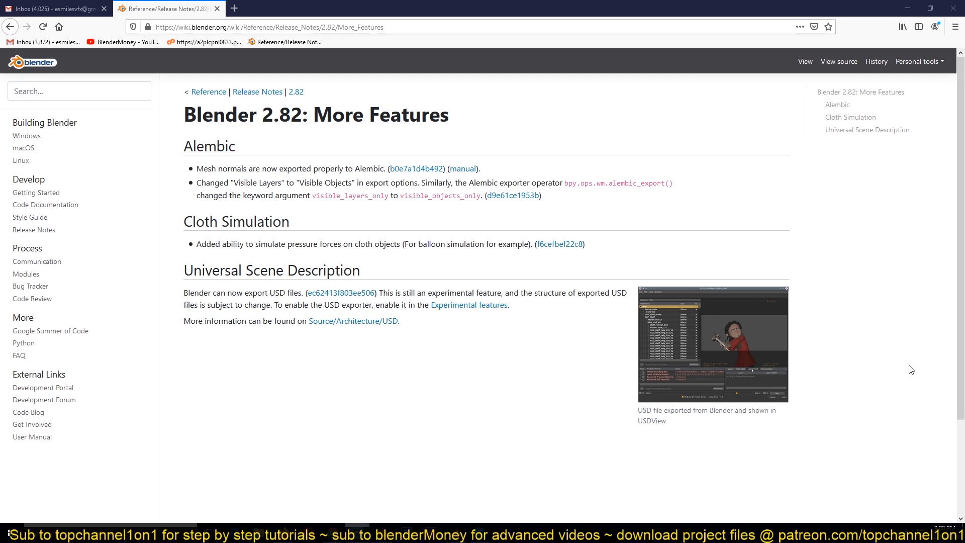
pyautogui.moveTo(839, 412)
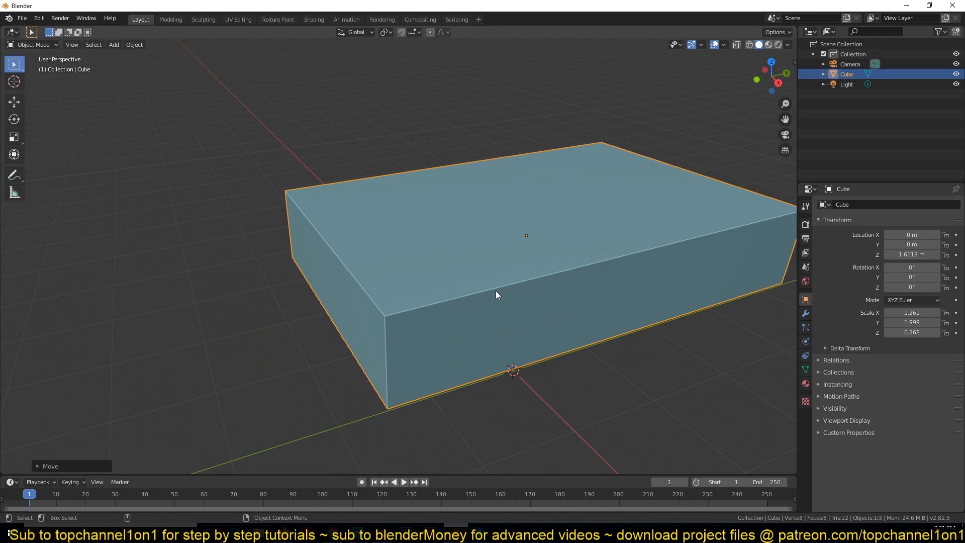
# Step: Subdivide the box mesh in Edit Mode and delete its selected side vertices
pyautogui.press('Tab')
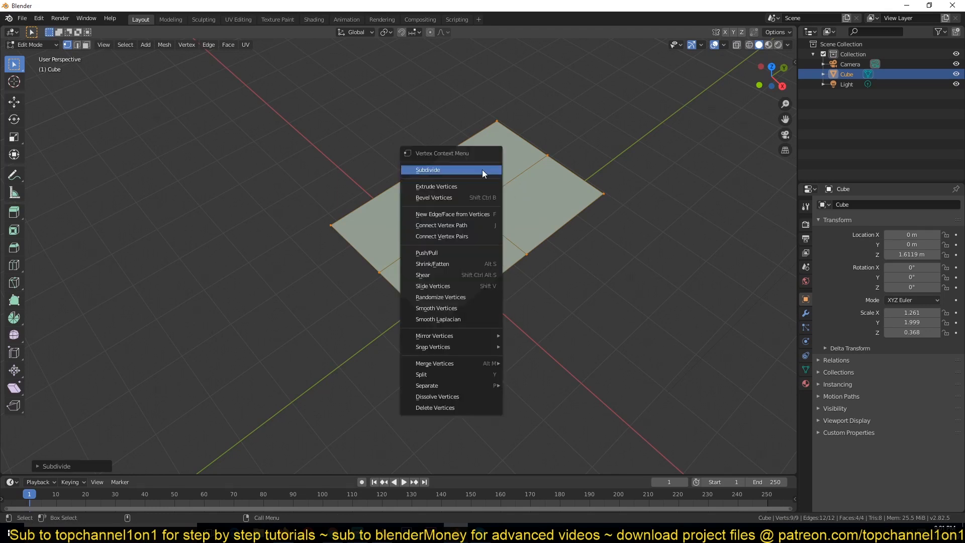
pyautogui.click(427, 169)
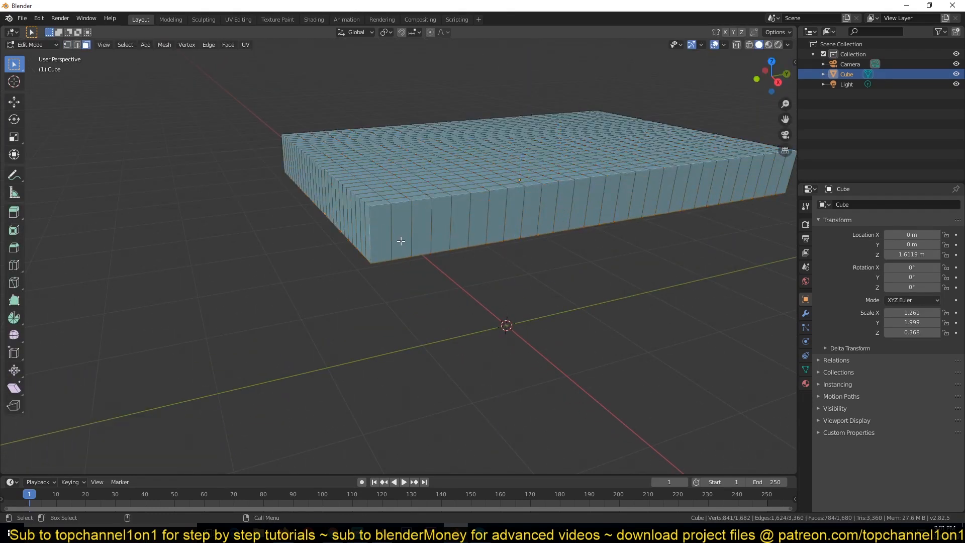
pyautogui.press('x')
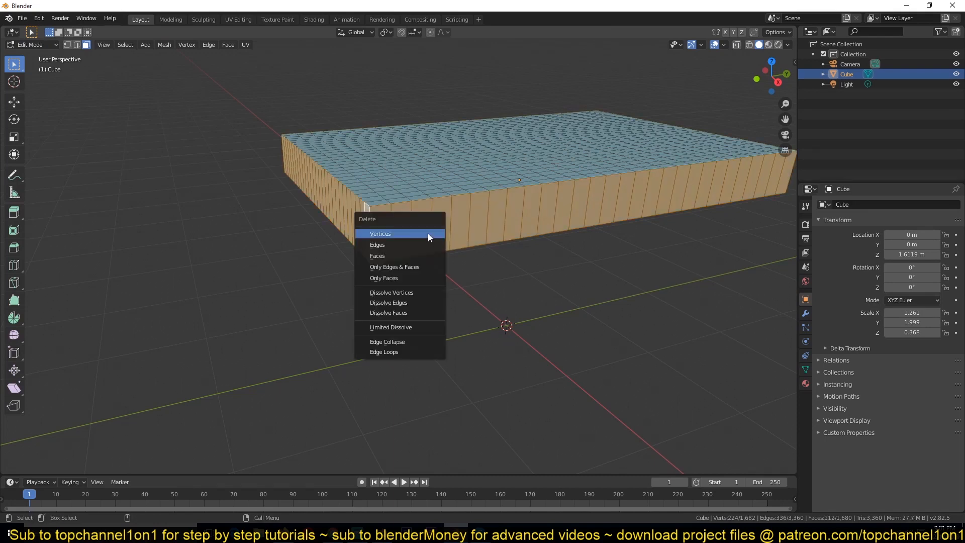
pyautogui.click(376, 255)
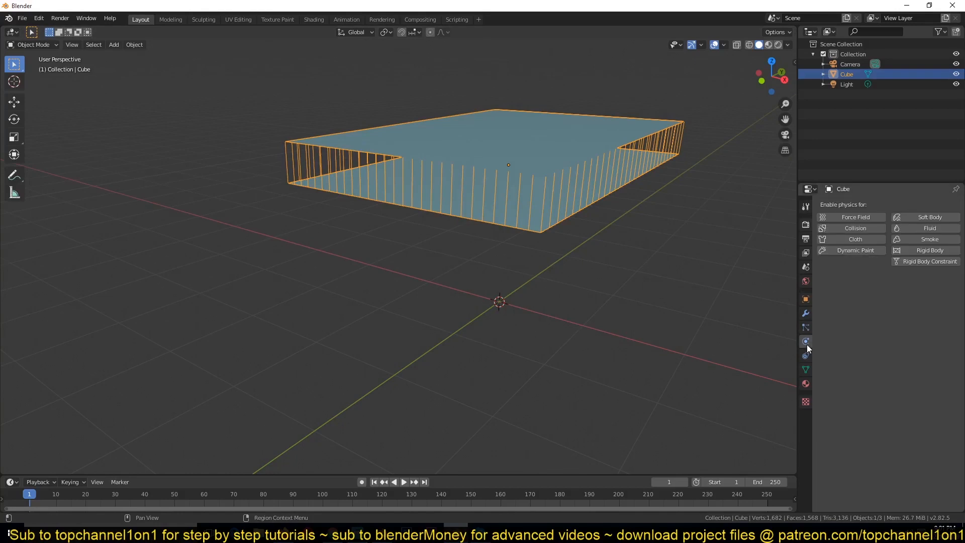
# Step: Add Cloth physics to the open-topped box and enable Pressure at 1.000
pyautogui.click(855, 239)
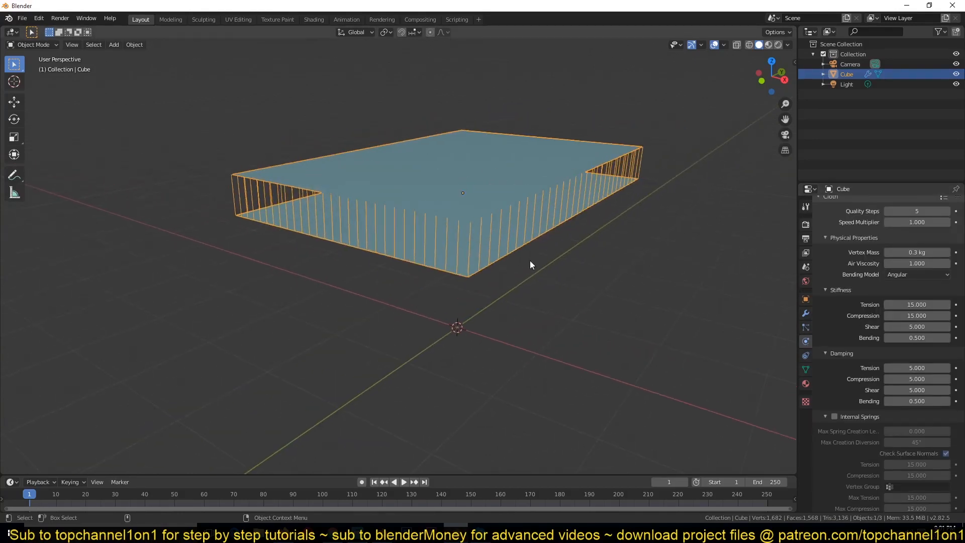
pyautogui.press('Tab')
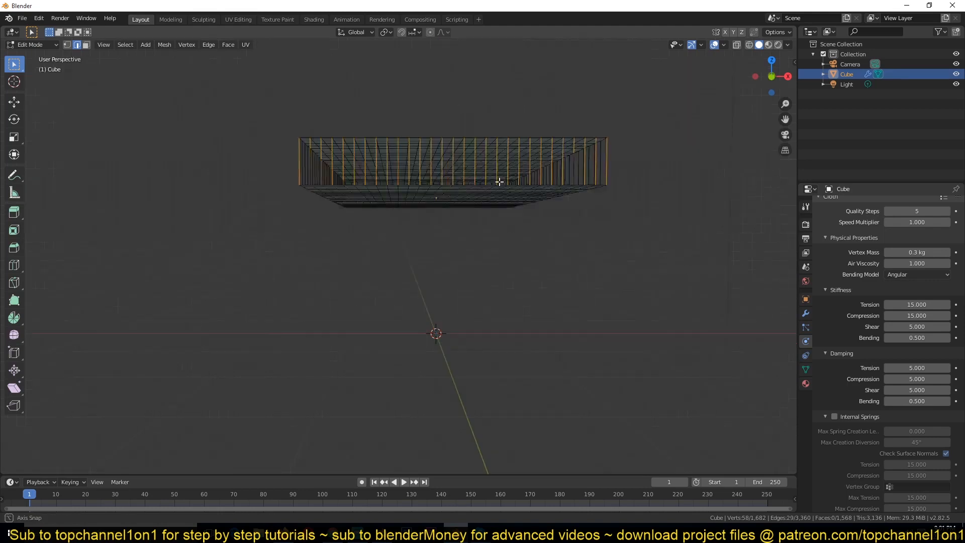
pyautogui.press('Tab')
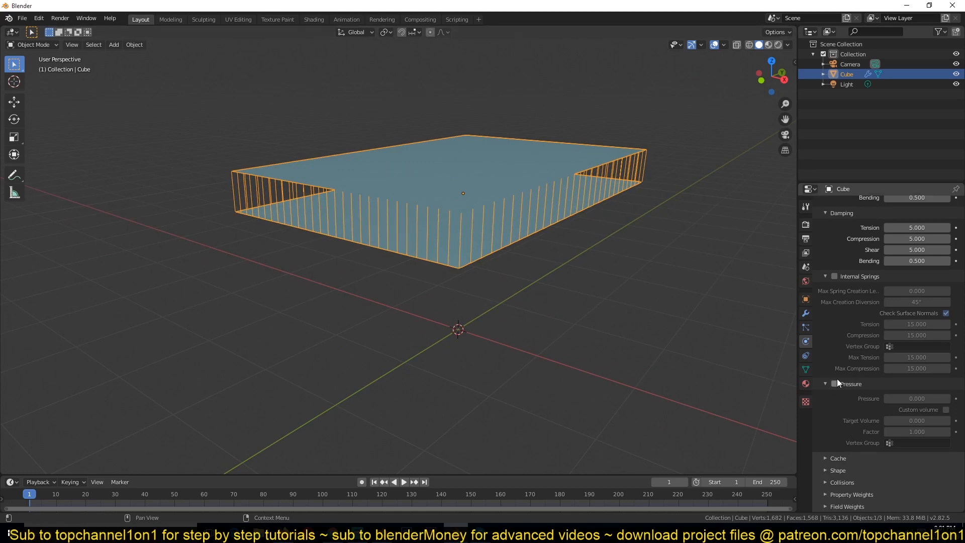
pyautogui.click(834, 383)
pyautogui.write('1')
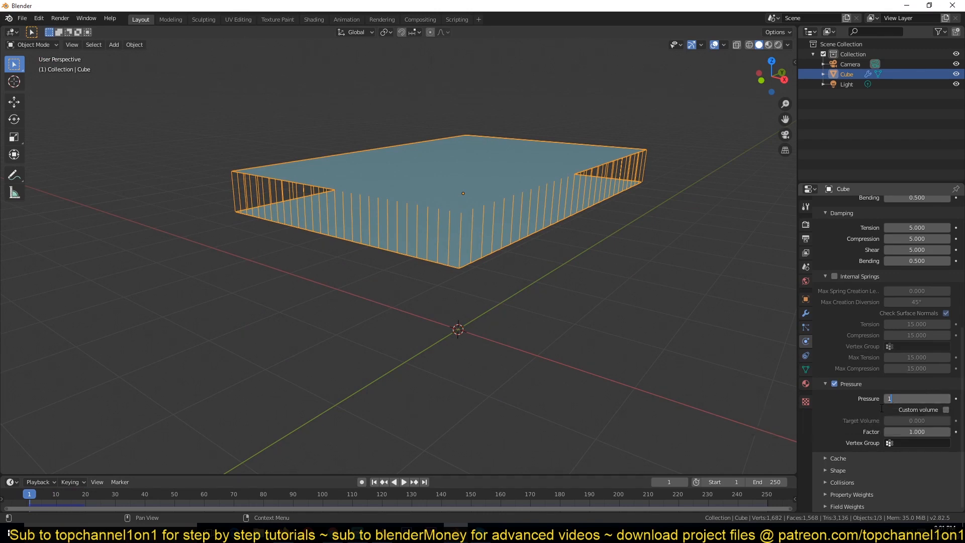
pyautogui.click(394, 482)
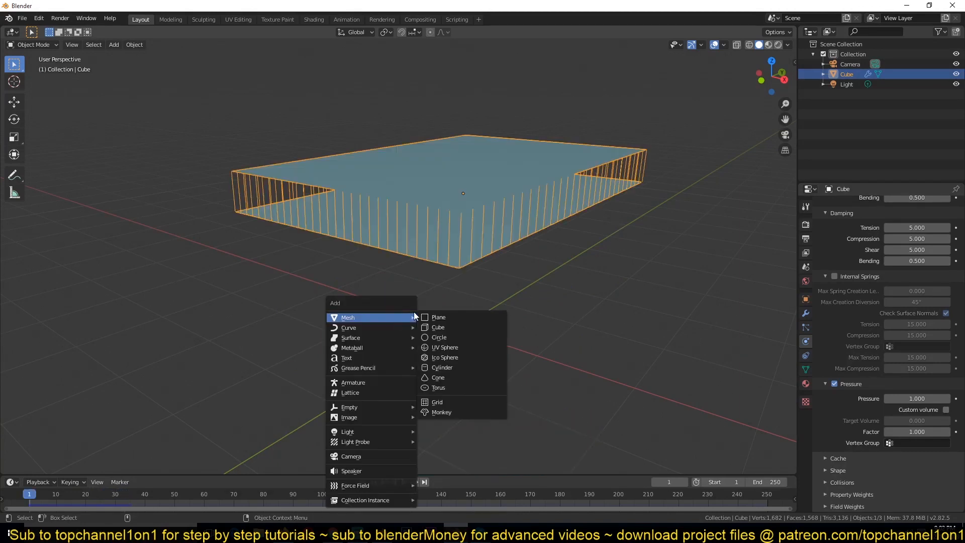
# Step: Add a ground plane with Collision physics and reselect the cloth box
pyautogui.click(439, 318)
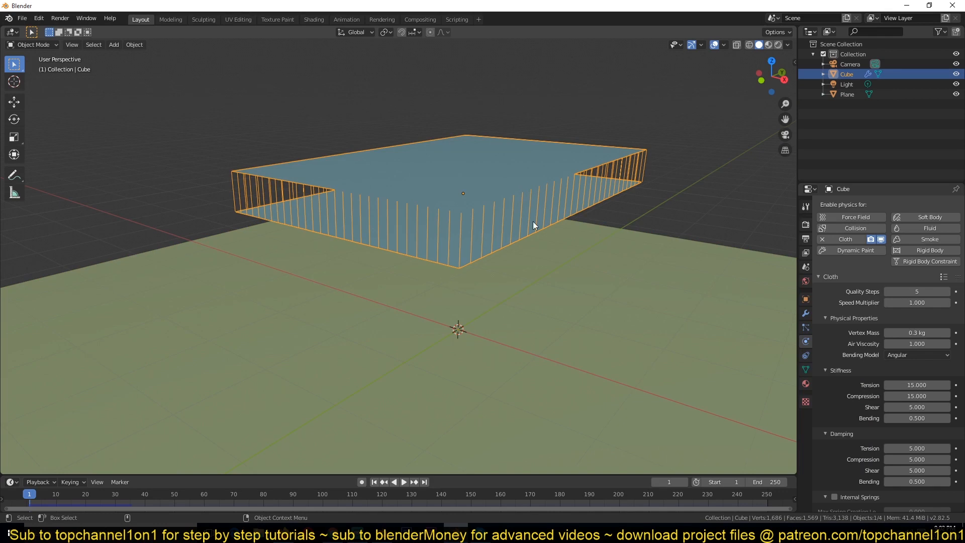
pyautogui.click(403, 482)
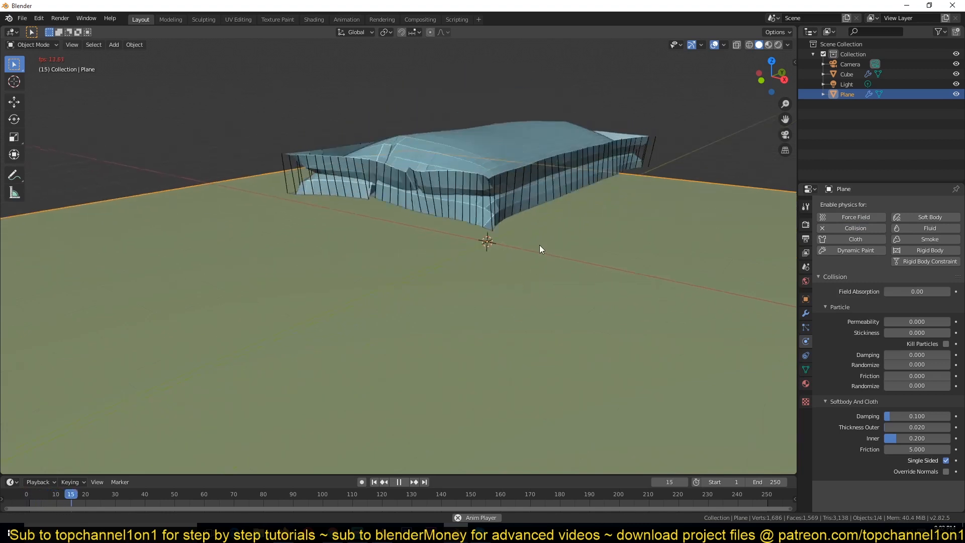
pyautogui.click(398, 482)
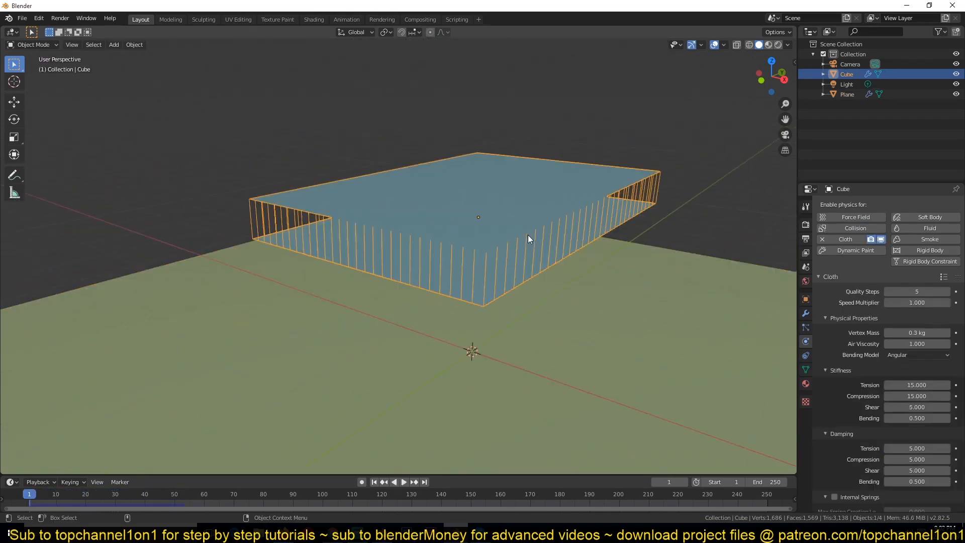
# Step: Enable cloth Sewing, simulate the inflation, apply the Cloth modifier, and duplicate the pillow upward
pyautogui.scroll(-3)
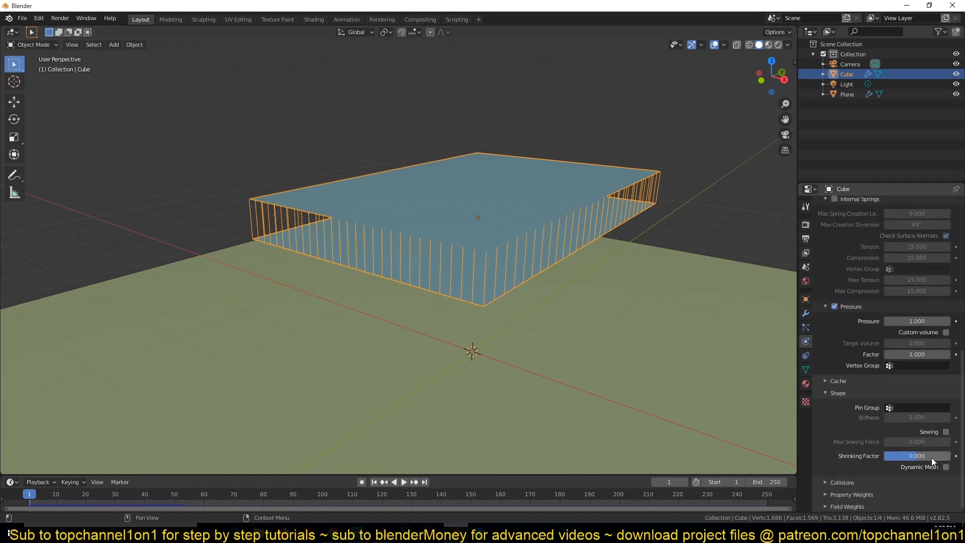
pyautogui.click(394, 482)
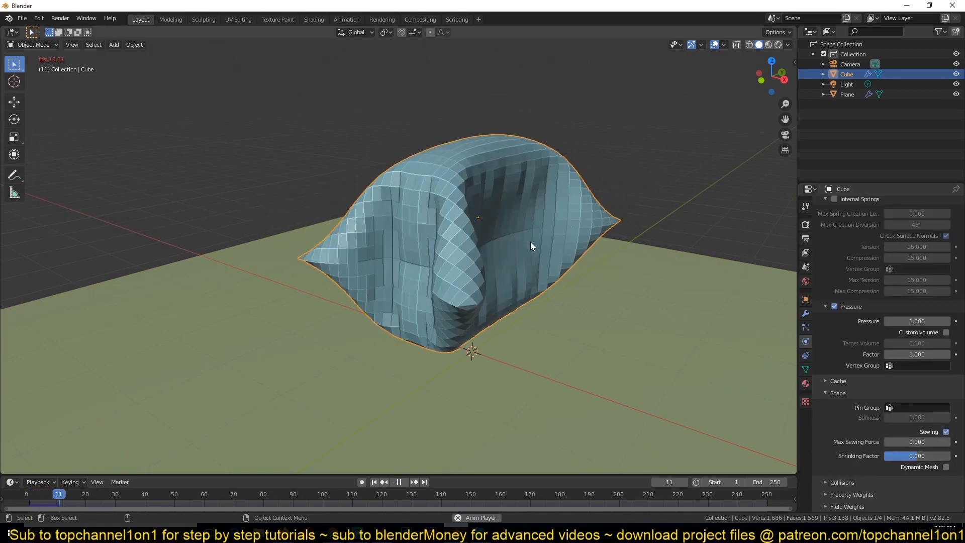
pyautogui.click(398, 482)
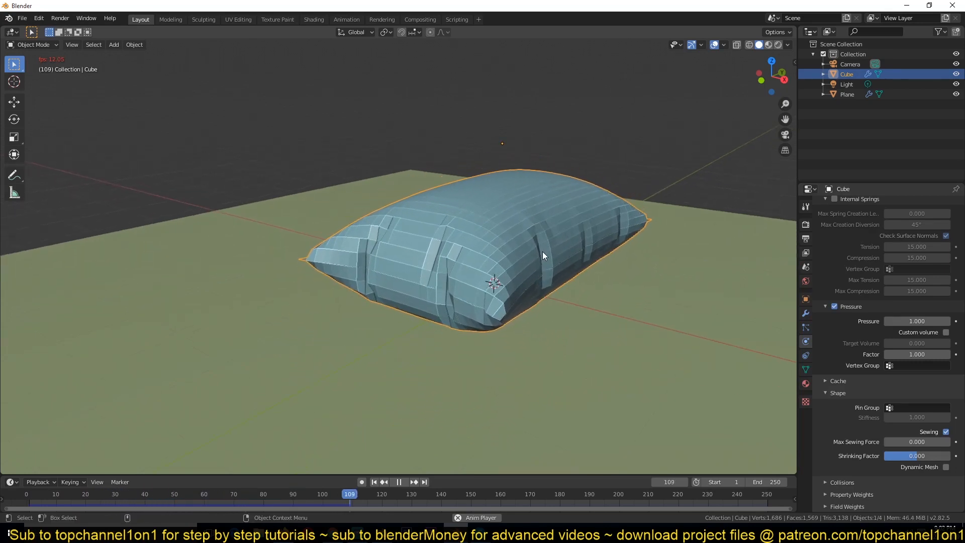
pyautogui.click(398, 482)
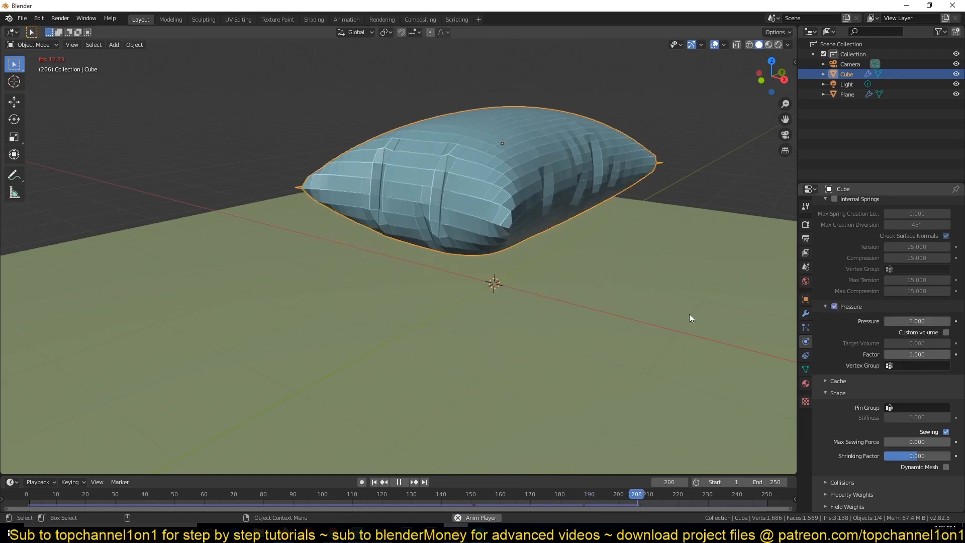
pyautogui.click(101, 494)
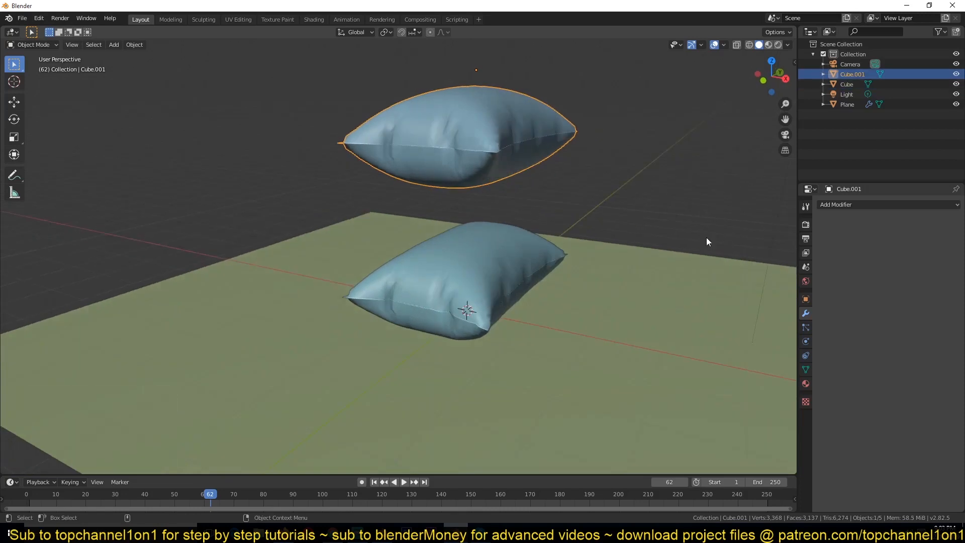
# Step: Add Cloth physics to the upper pillow copy
pyautogui.click(806, 342)
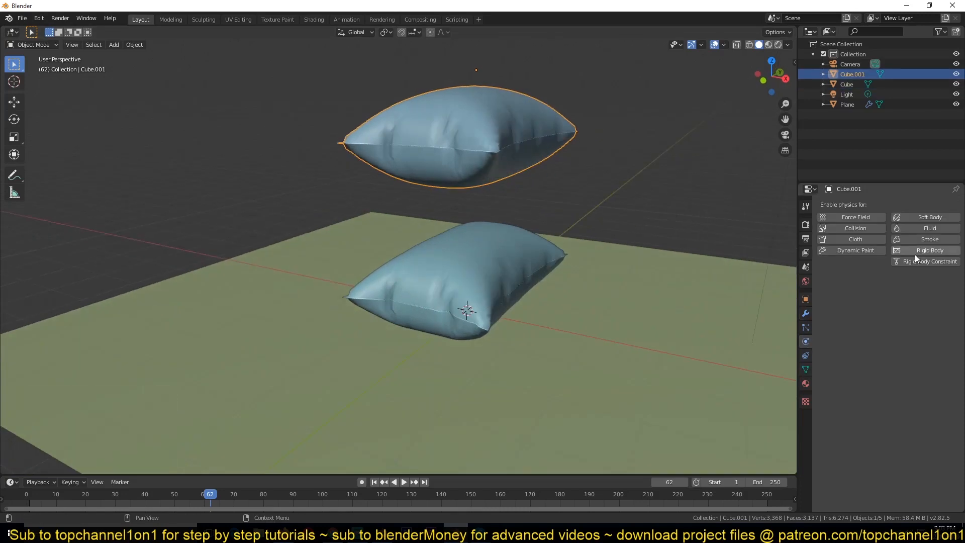
pyautogui.click(855, 239)
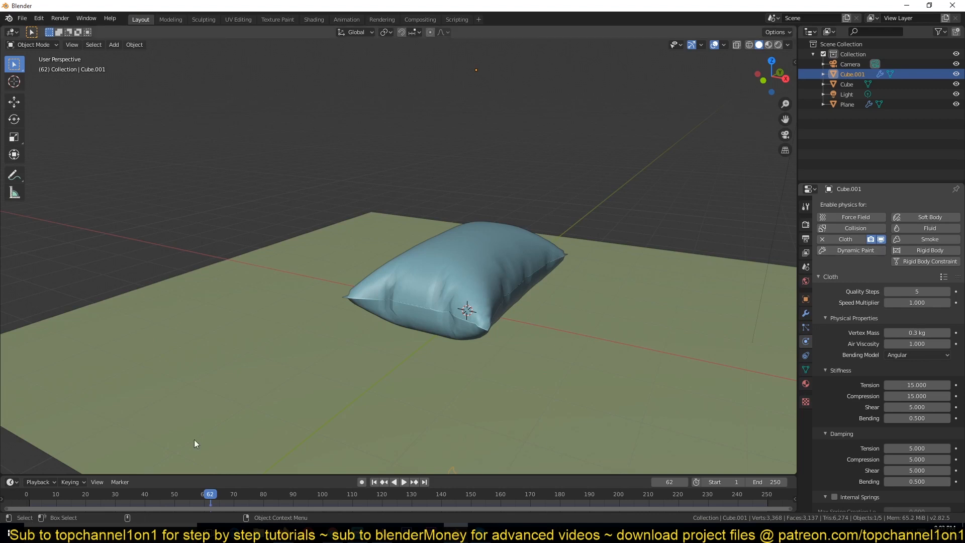
pyautogui.click(393, 483)
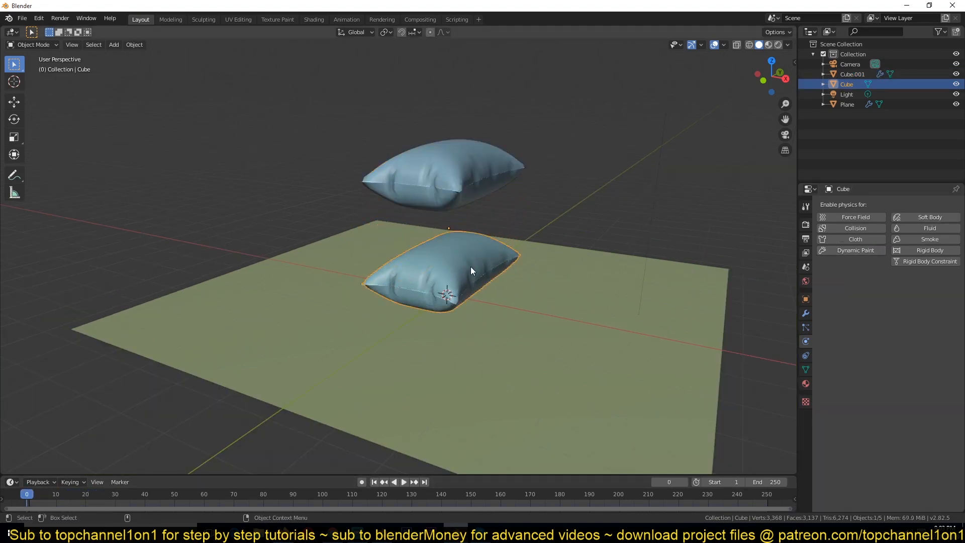
# Step: Give the lower pillow Collision physics and replay the simulation to watch it settle
pyautogui.click(855, 239)
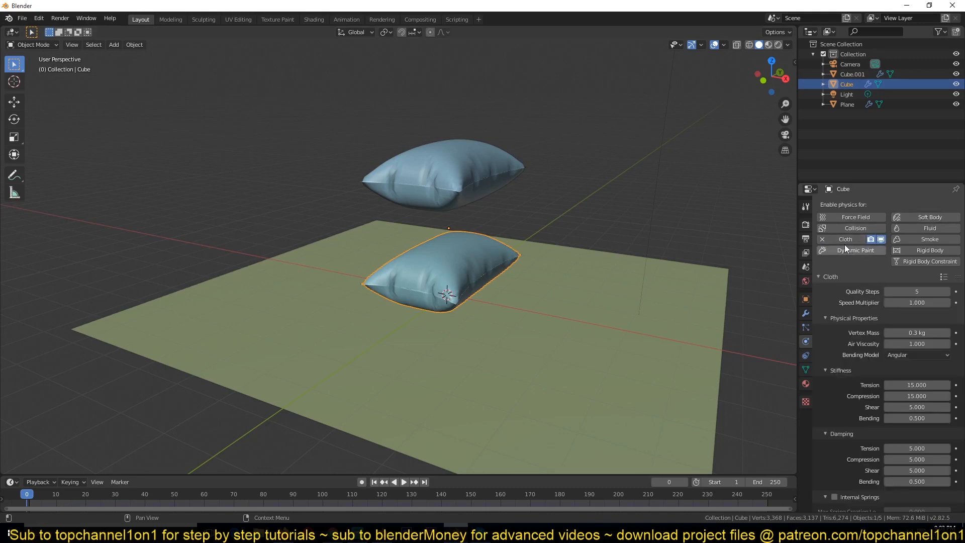
pyautogui.click(856, 228)
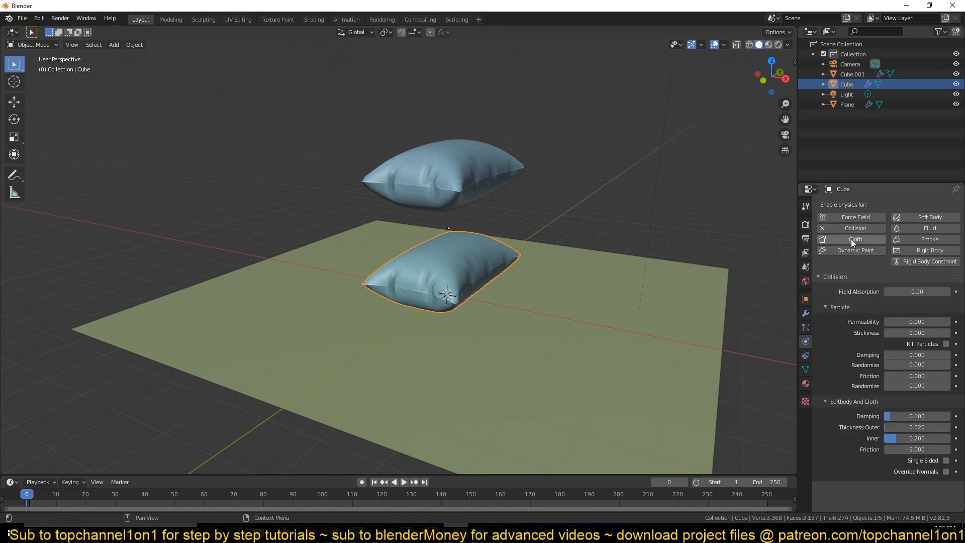
pyautogui.click(394, 482)
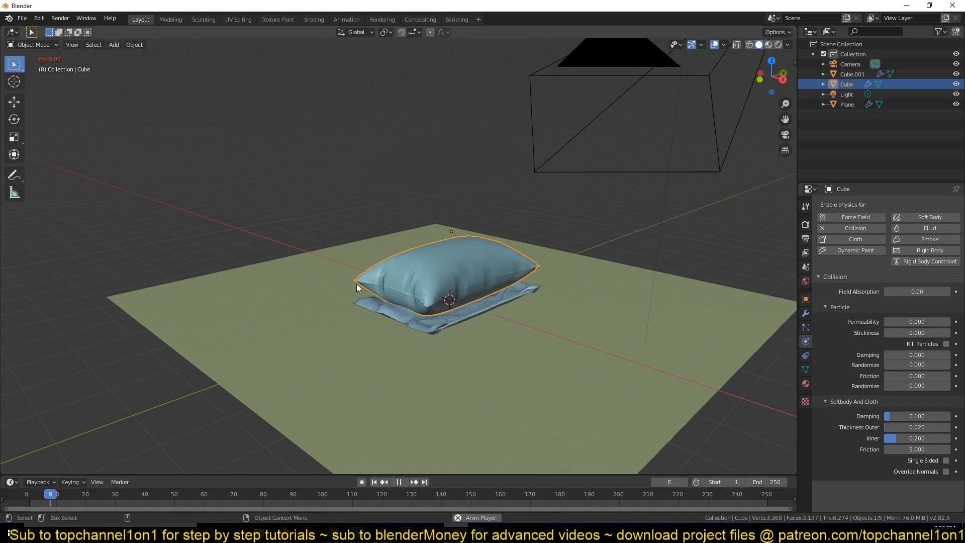
pyautogui.click(373, 482)
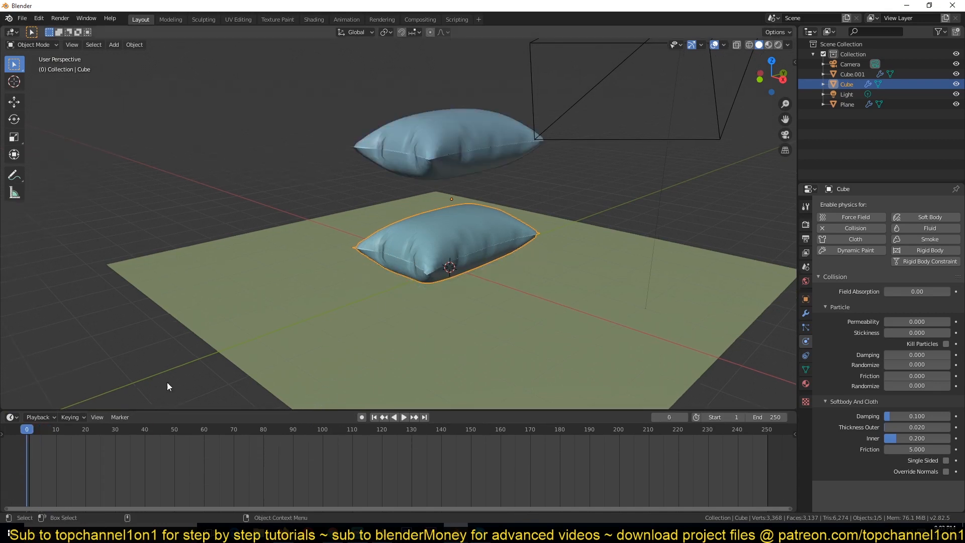
pyautogui.click(403, 417)
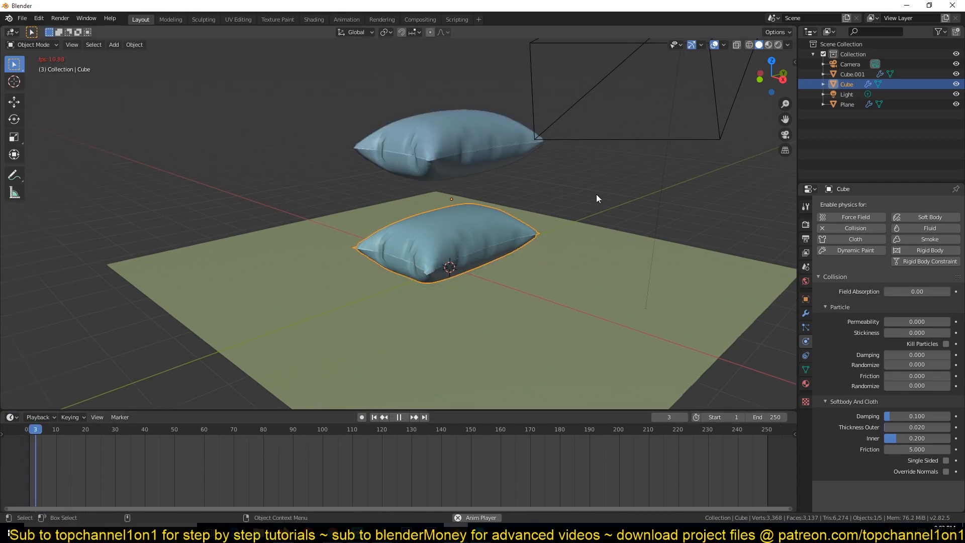
pyautogui.click(398, 417)
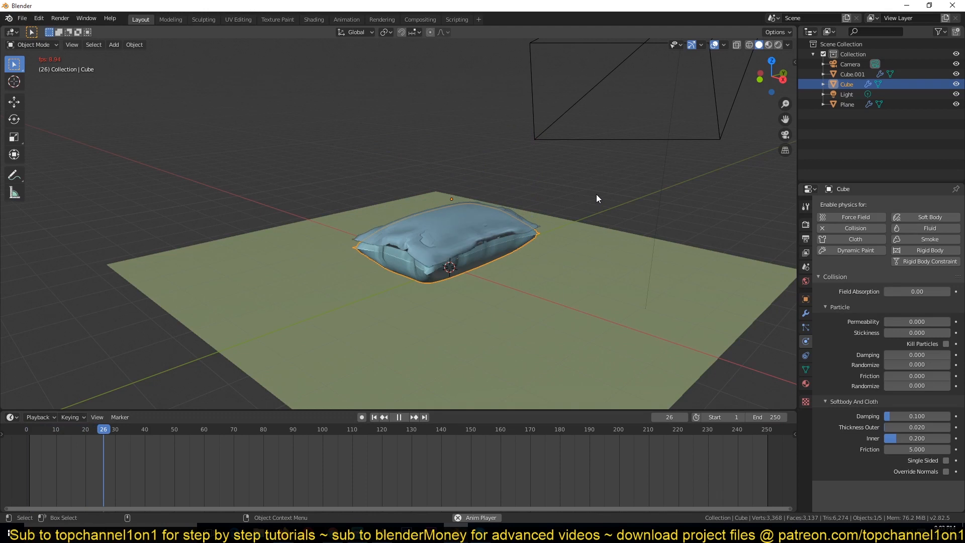
pyautogui.click(398, 417)
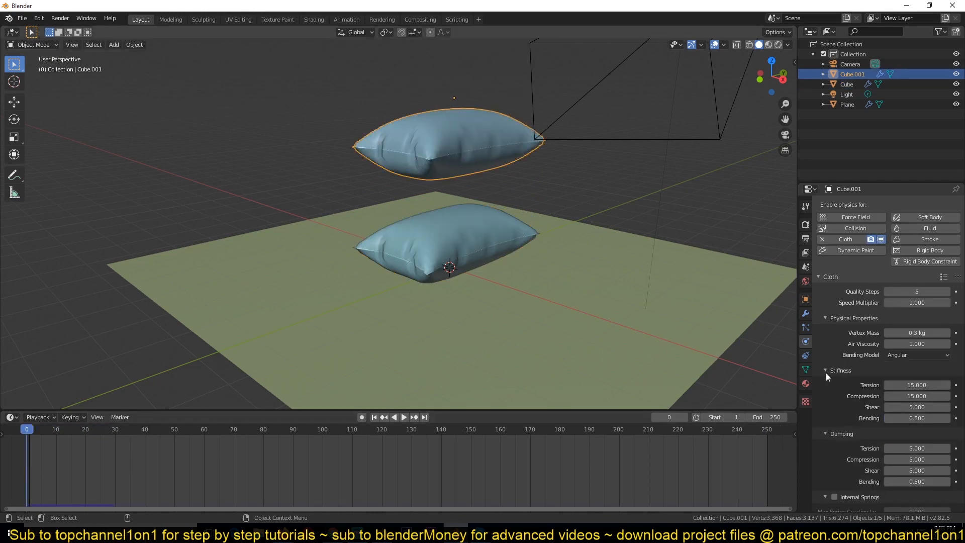
# Step: Tilt the upper pillow and play its drop onto the lower pillow
pyautogui.scroll(-3)
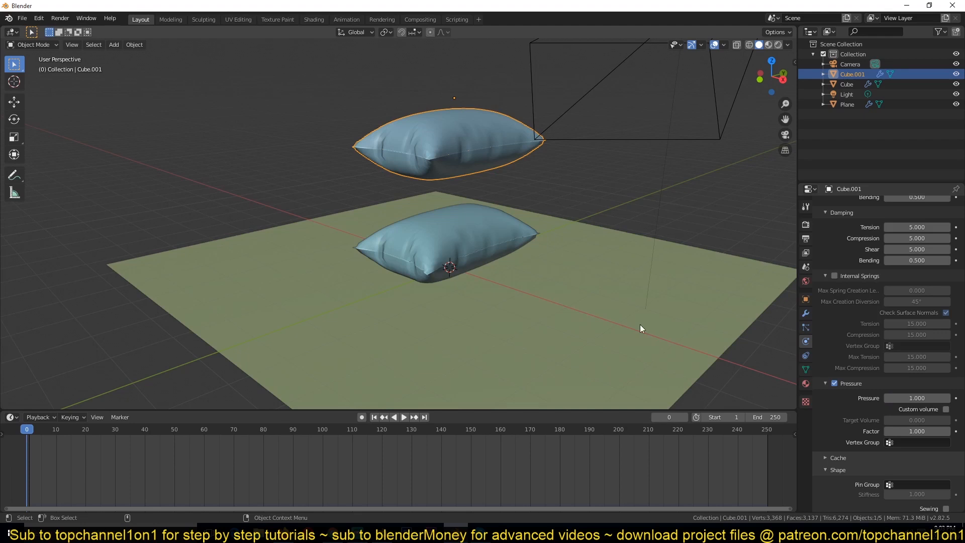
pyautogui.click(403, 417)
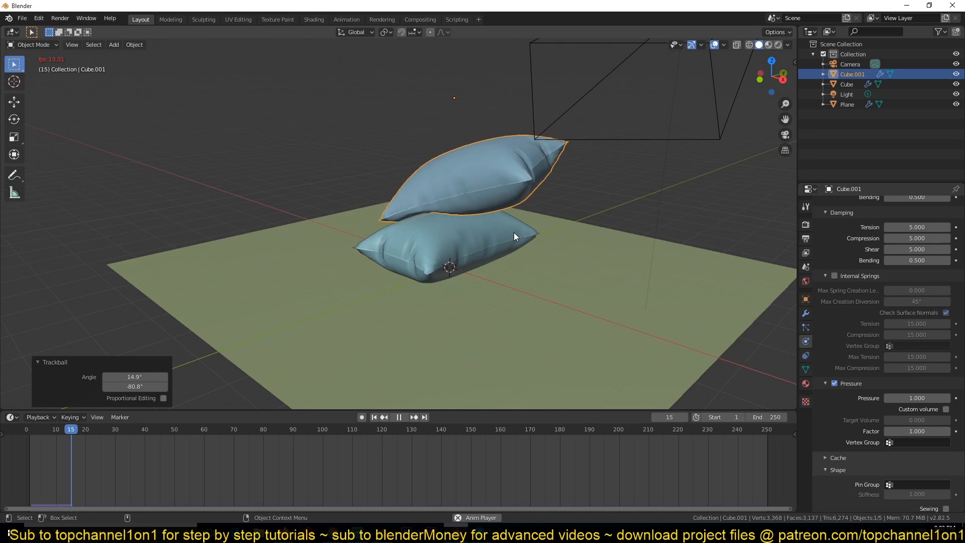
pyautogui.click(399, 416)
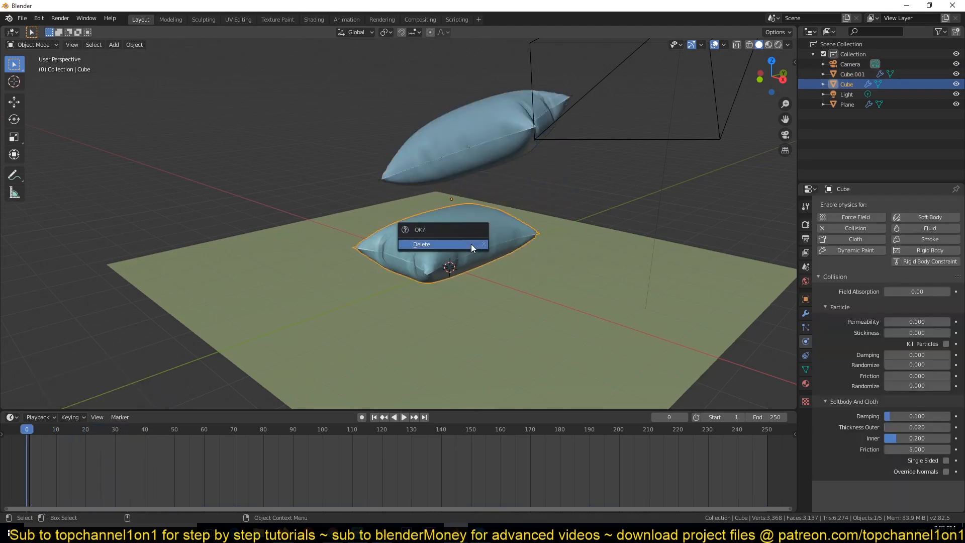
# Step: Replace the lower pillow with a raised copy and add Collision to the blue pillow
pyautogui.click(421, 244)
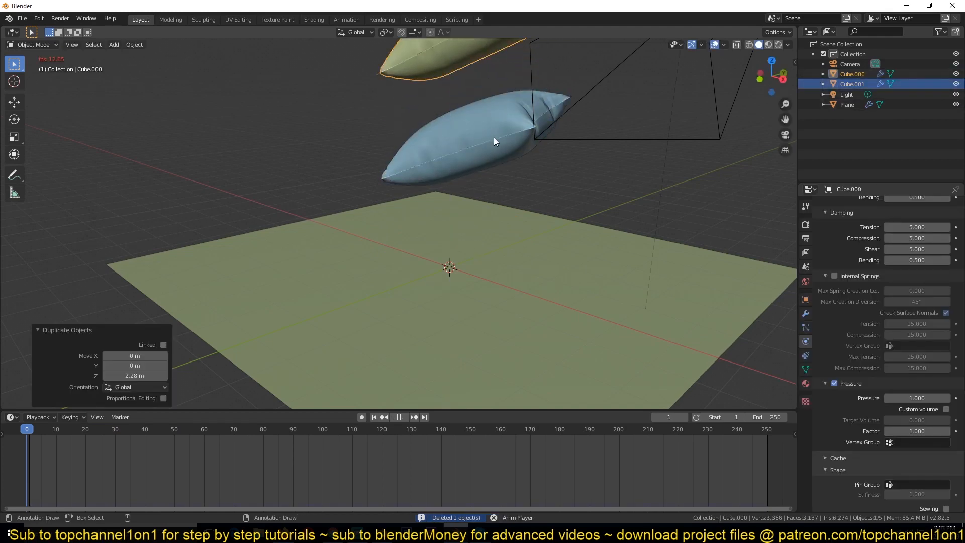
pyautogui.click(398, 417)
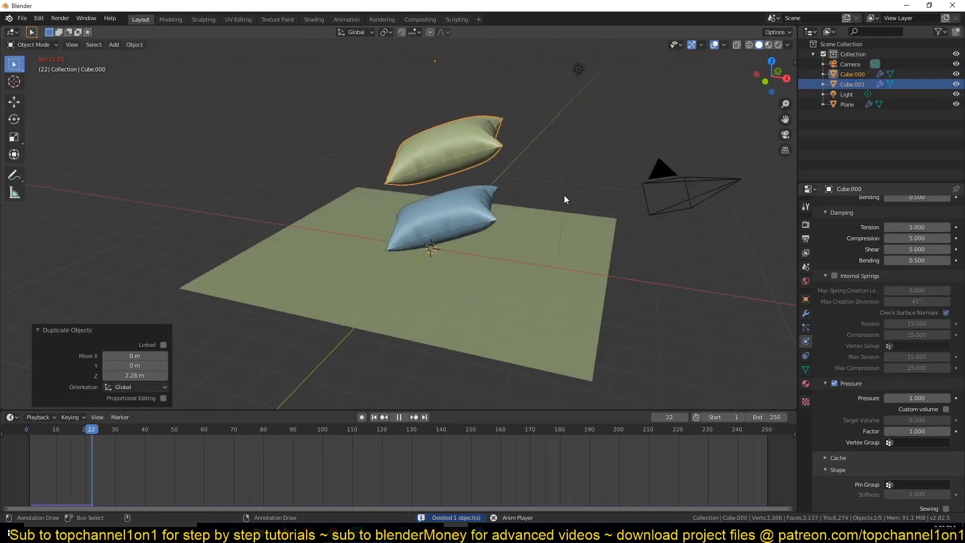
pyautogui.click(398, 417)
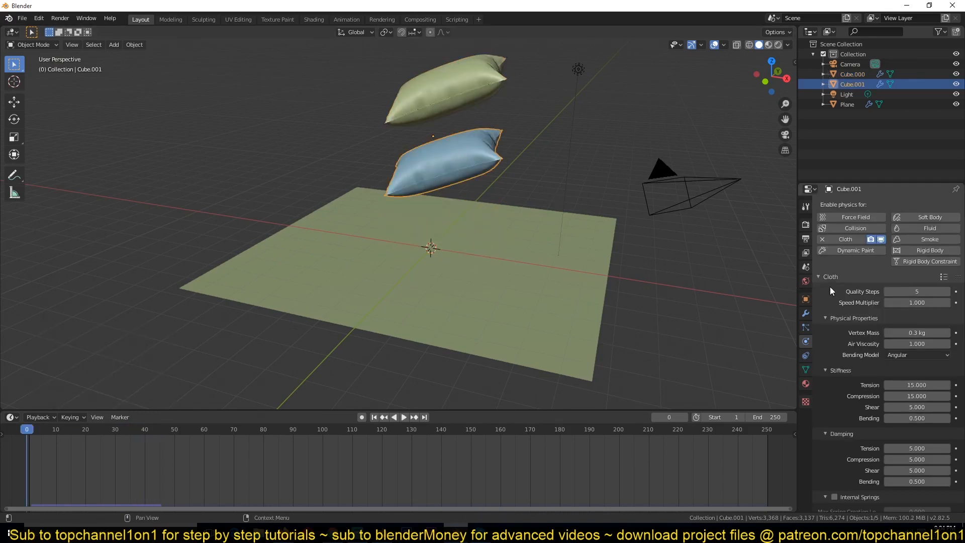
pyautogui.click(855, 228)
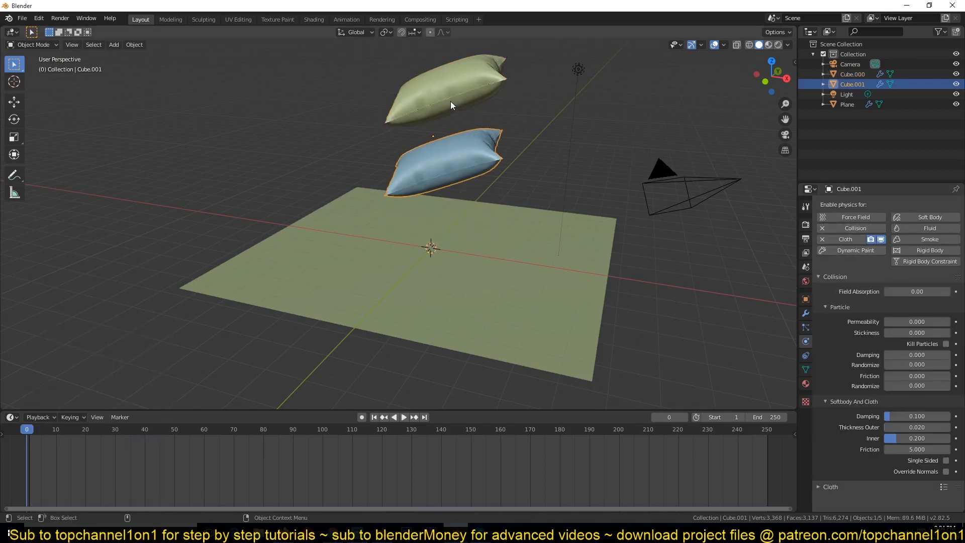
# Step: Tilt the green pillow and play the simulation so it drapes over the blue one
pyautogui.click(403, 417)
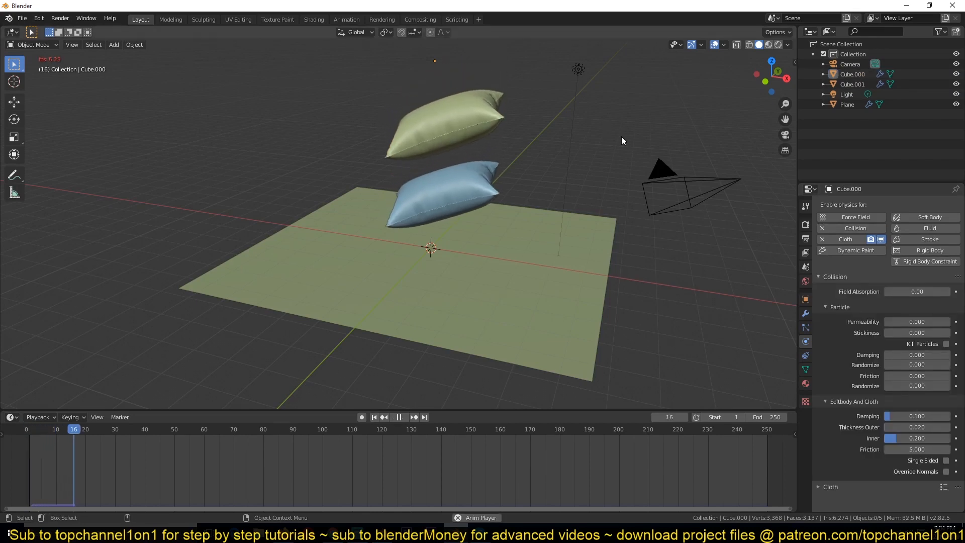
pyautogui.click(398, 419)
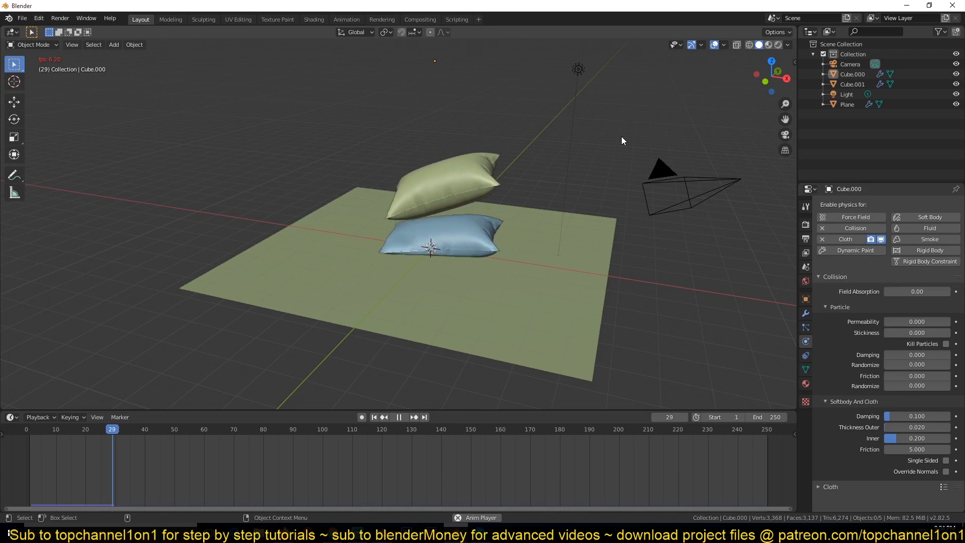
pyautogui.click(398, 417)
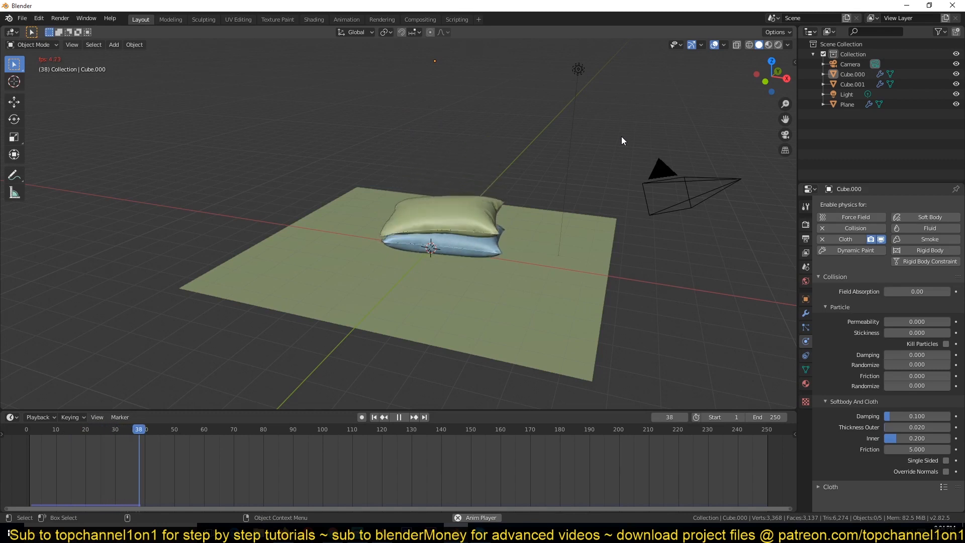
pyautogui.click(372, 417)
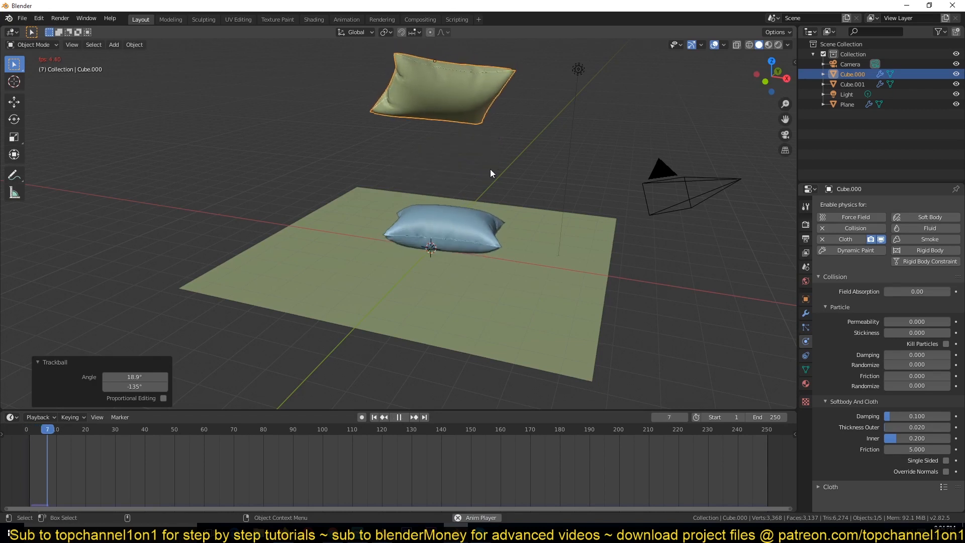
pyautogui.click(398, 416)
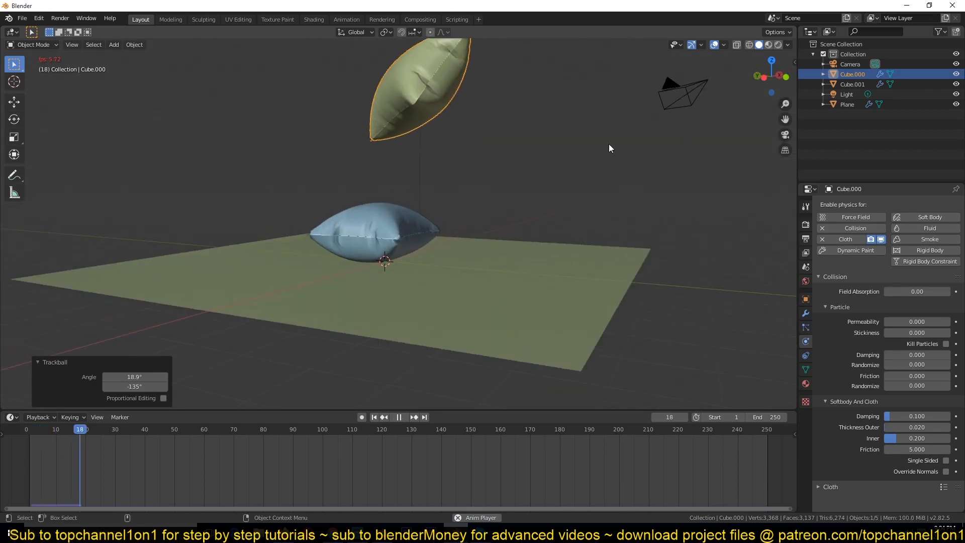
pyautogui.click(398, 417)
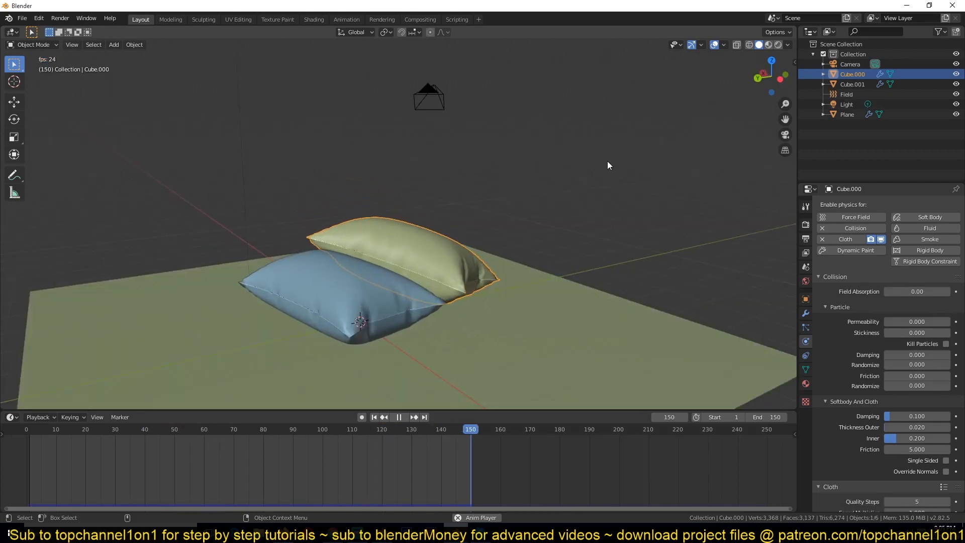
# Step: Replay the 150-frame animation of the green pillow descending onto the blue pillow
pyautogui.click(167, 429)
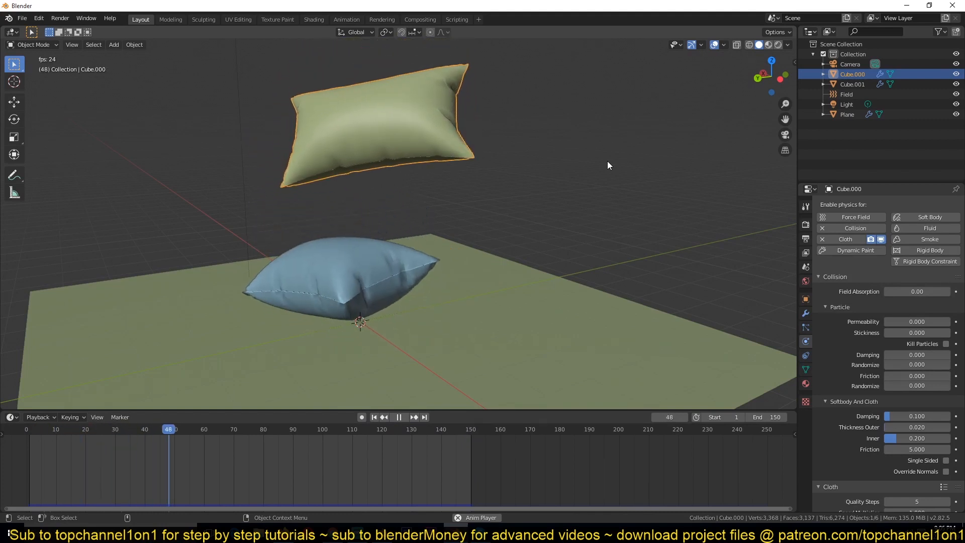